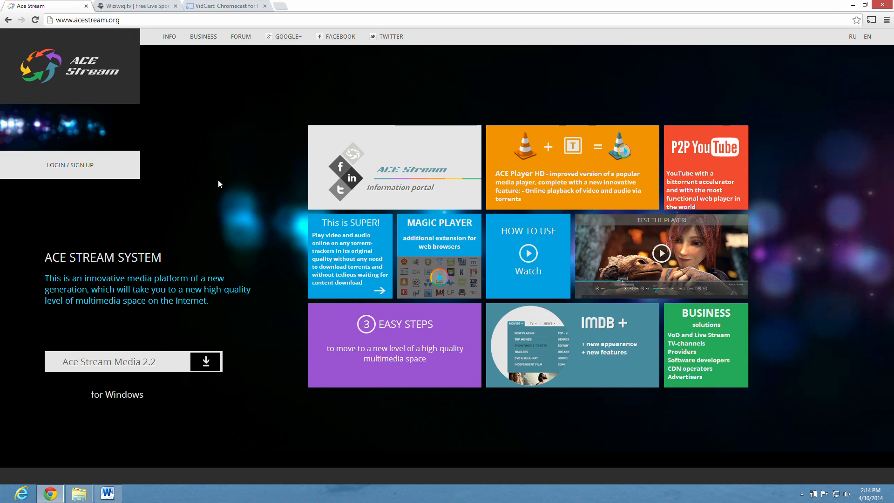
Start the Ace Stream Media 2.2 (VLC 2.0.5) direct download, cancel it, and hide Word notes.
click(86, 20)
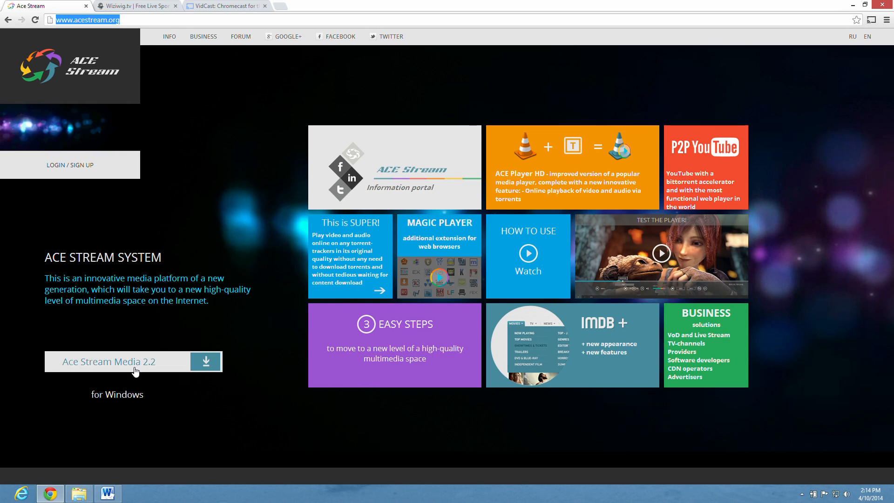
click(206, 361)
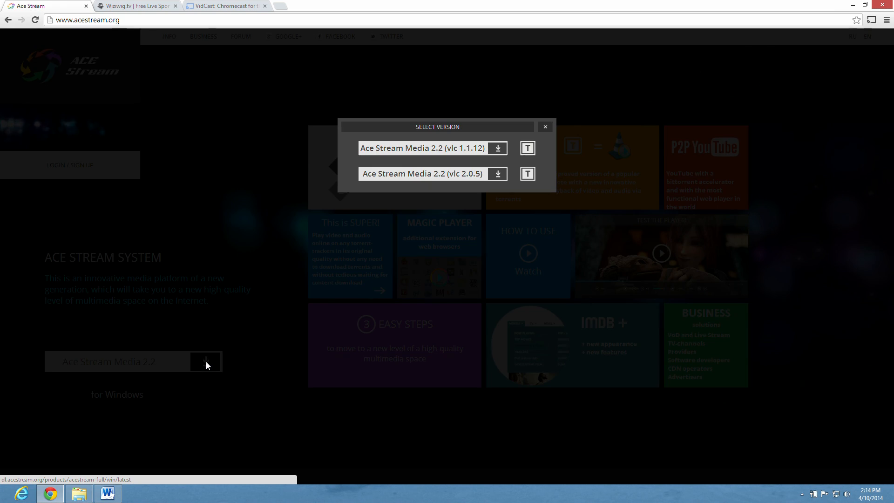
mouse_move(436, 174)
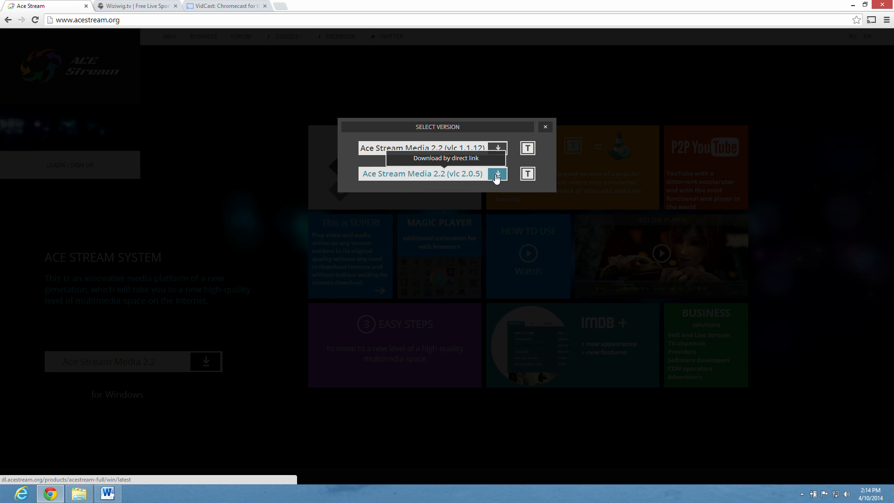
click(497, 174)
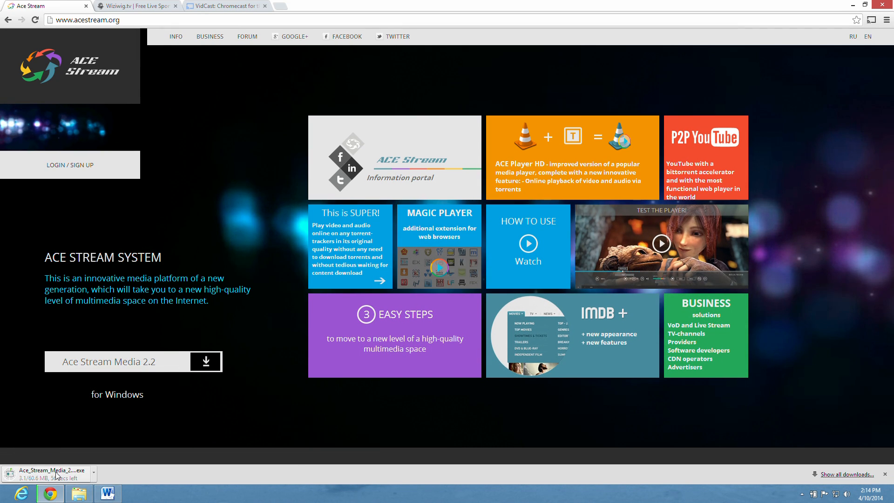
click(93, 471)
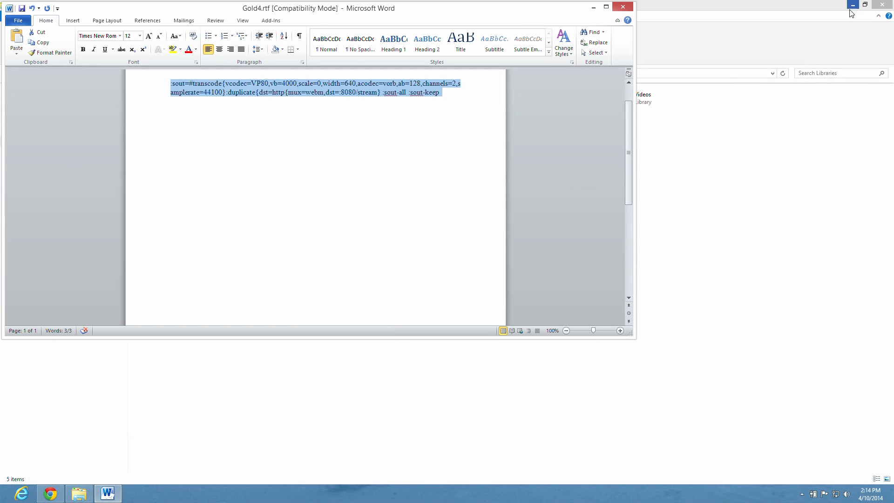
click(79, 493)
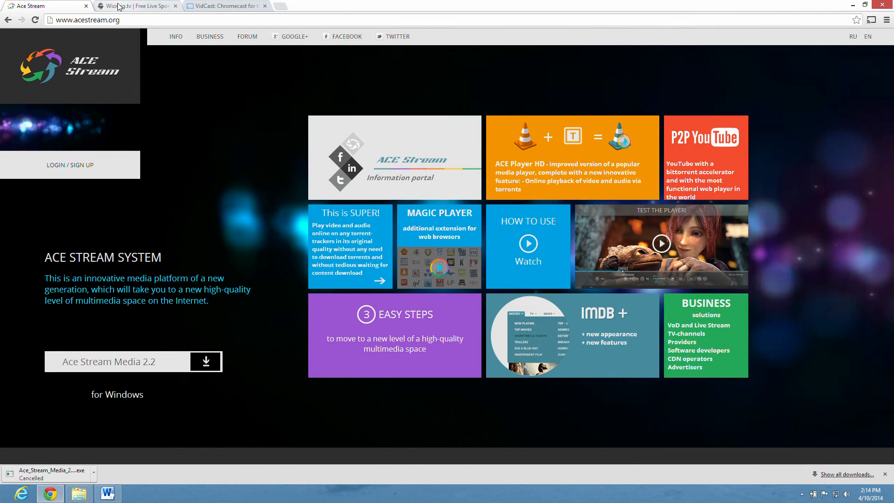
Open Wiziwig.tv's LIVE SPORTS page and scroll through today's Now Playing matches.
click(137, 5)
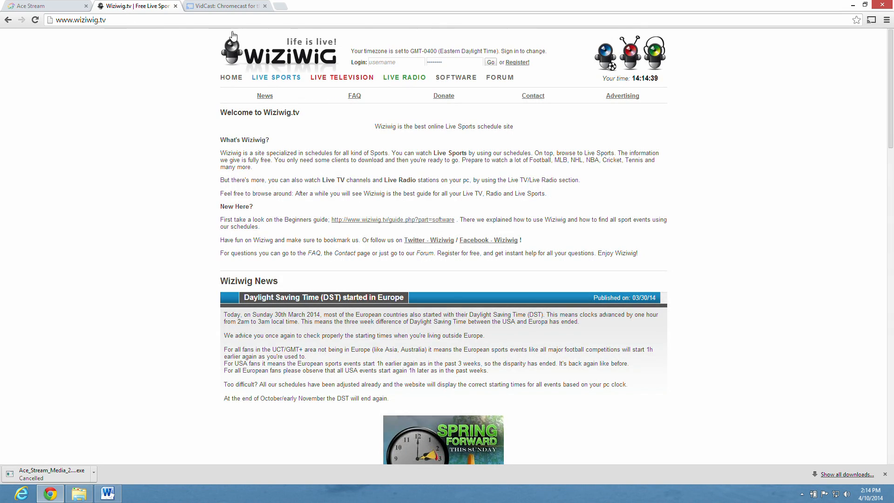
click(80, 20)
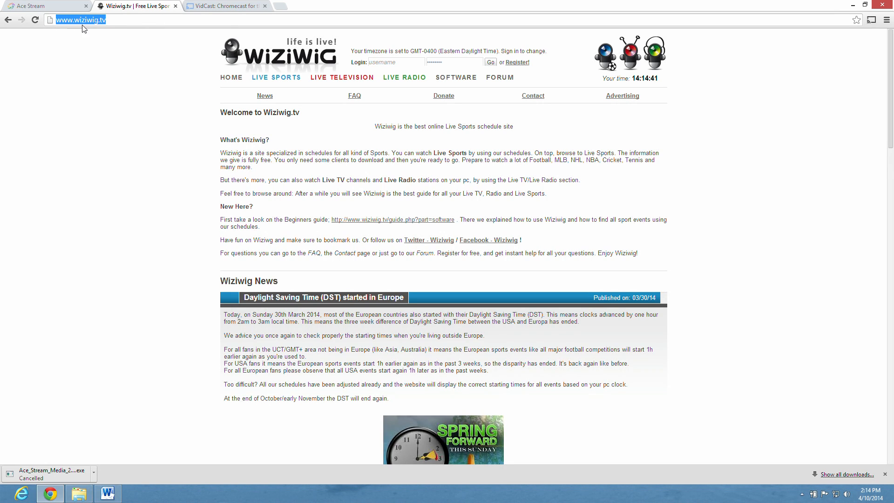
mouse_move(276, 78)
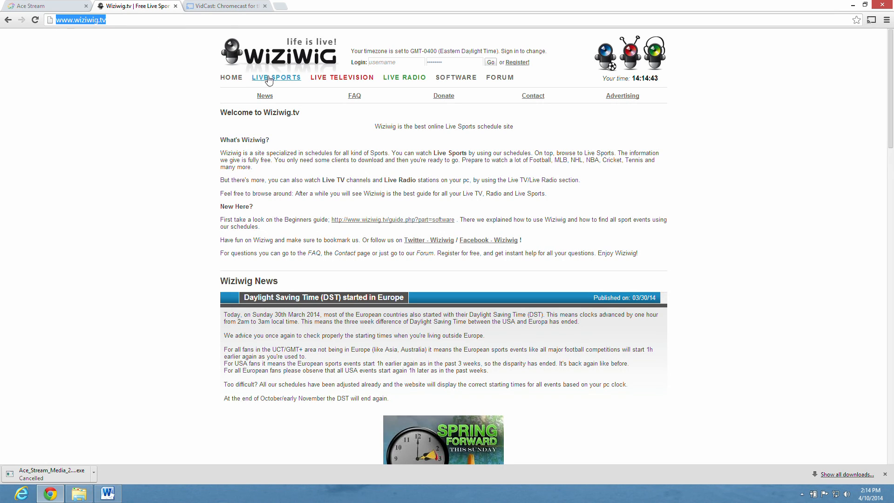
click(277, 78)
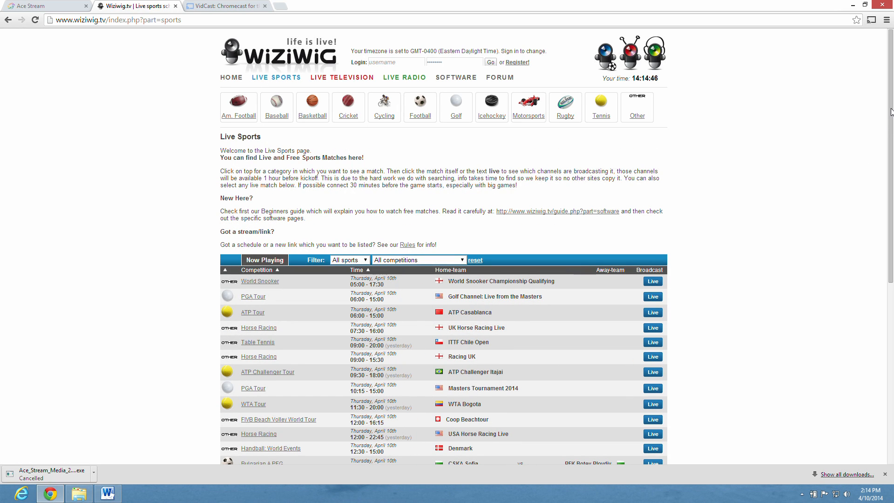
scroll(down, 3)
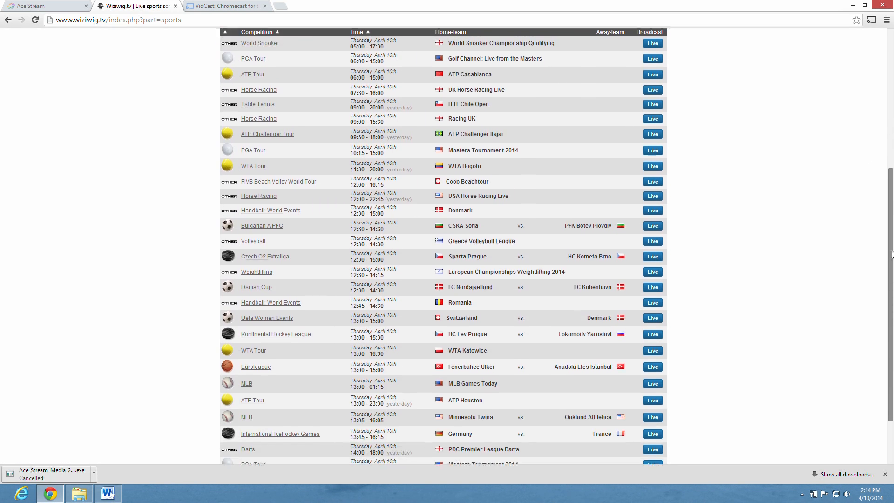
scroll(down, 3)
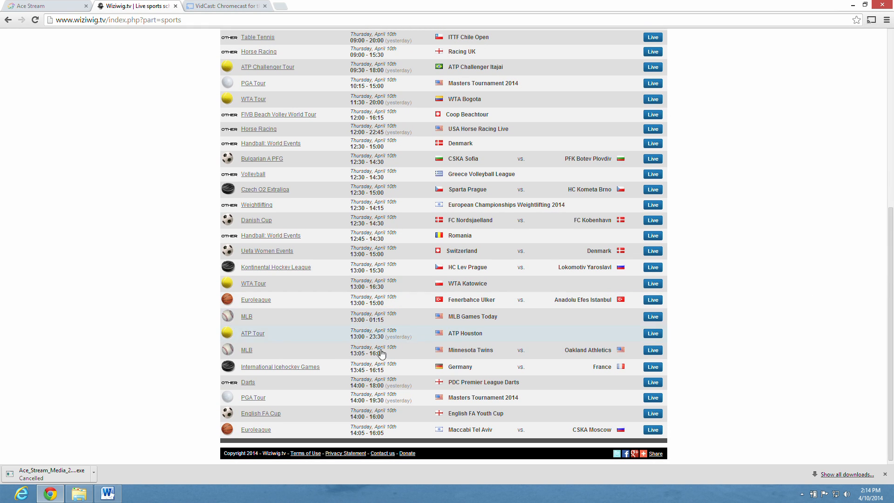
mouse_move(276, 267)
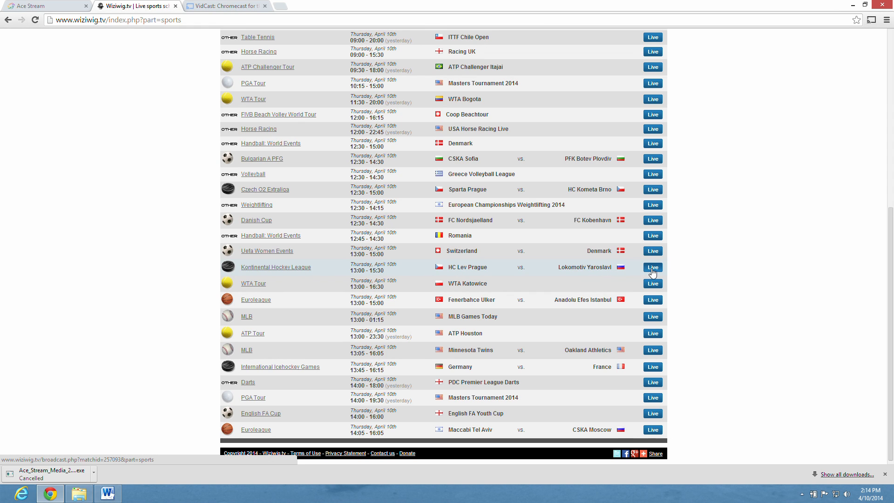
Open the HC Lev Prague vs Lokomotiv Yaroslavl streams and take a KHL TV [RU] AceStream url.
click(652, 266)
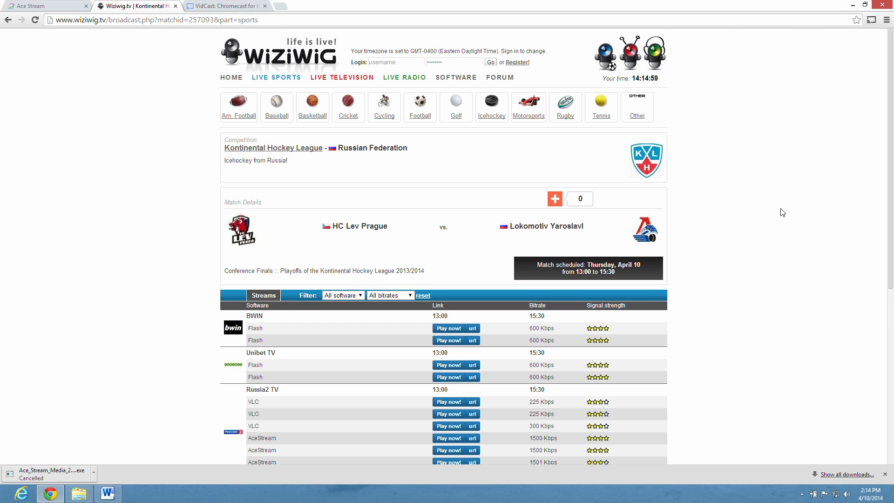
scroll(down, 3)
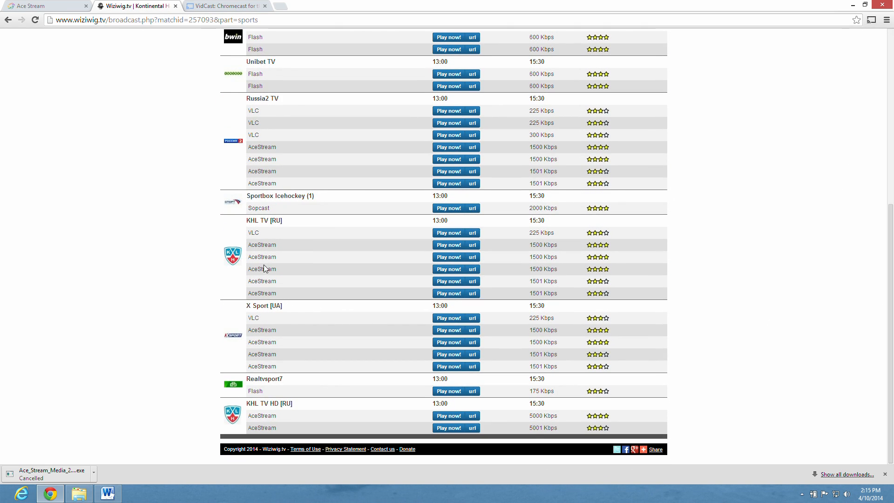
double_click(261, 257)
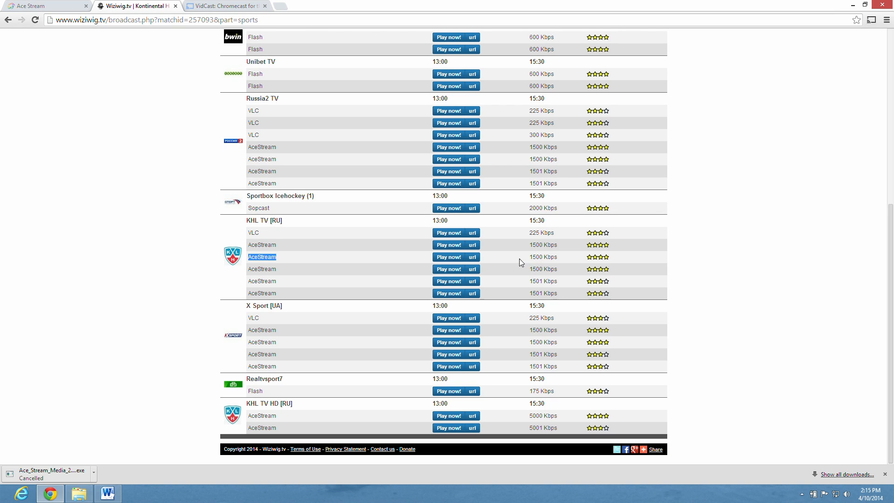
mouse_move(472, 256)
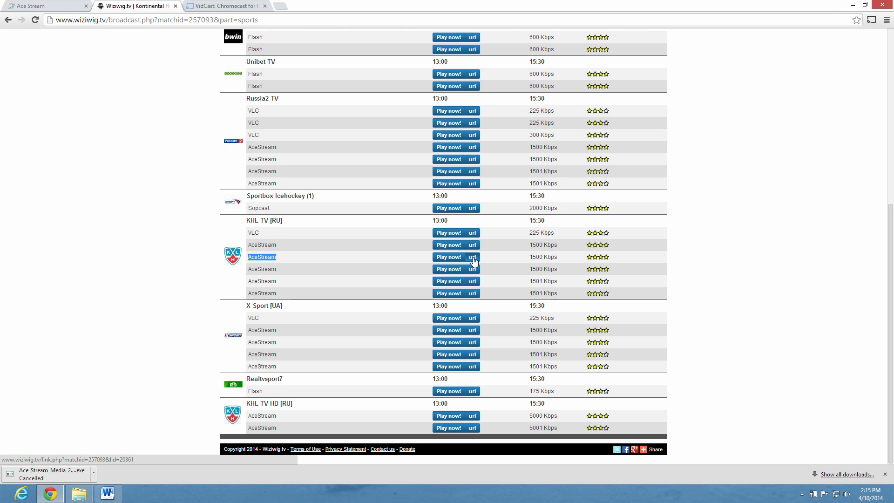
click(472, 257)
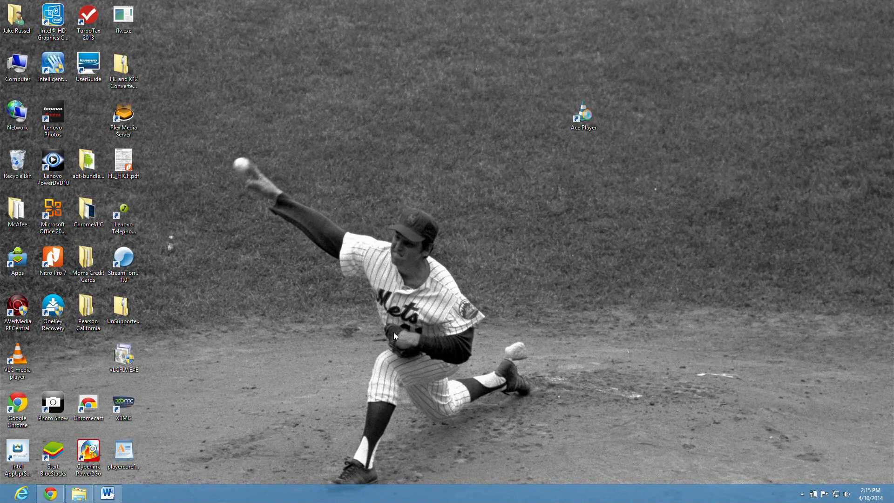
mouse_move(305, 360)
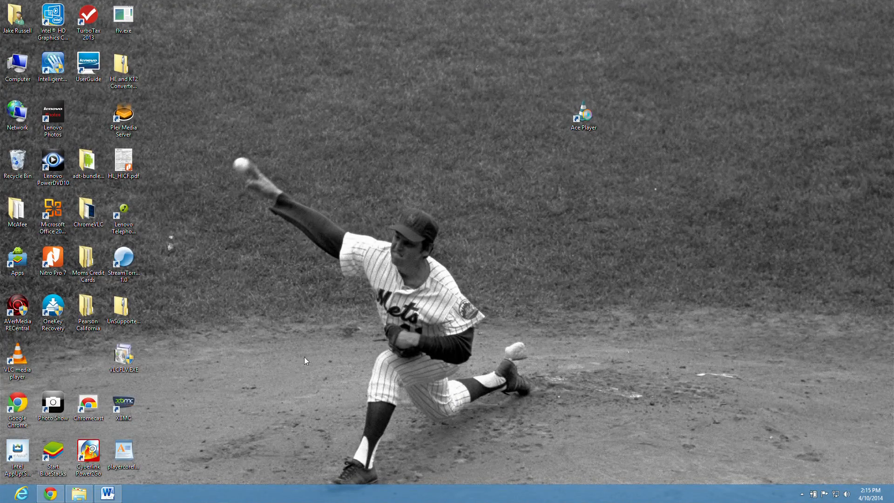
Launch Ace Player, enter content ID 2c88a101…2723b1d6, and choose Stream instead of Play.
click(582, 112)
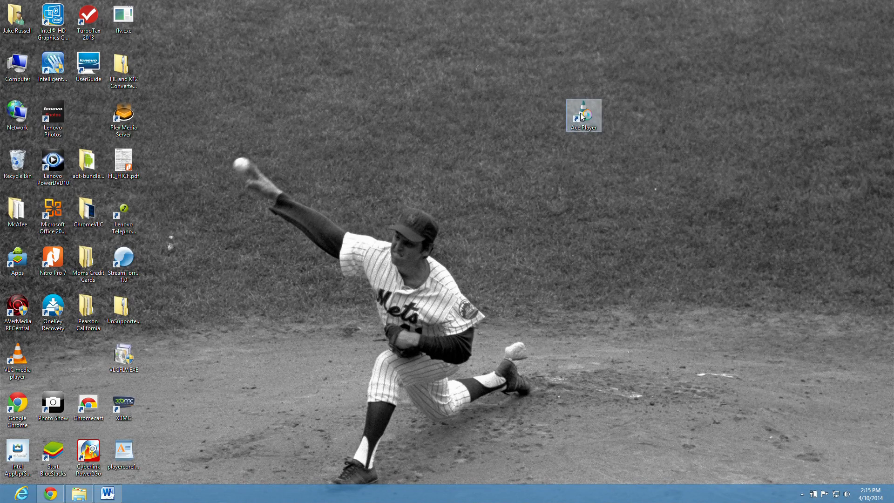
double_click(582, 112)
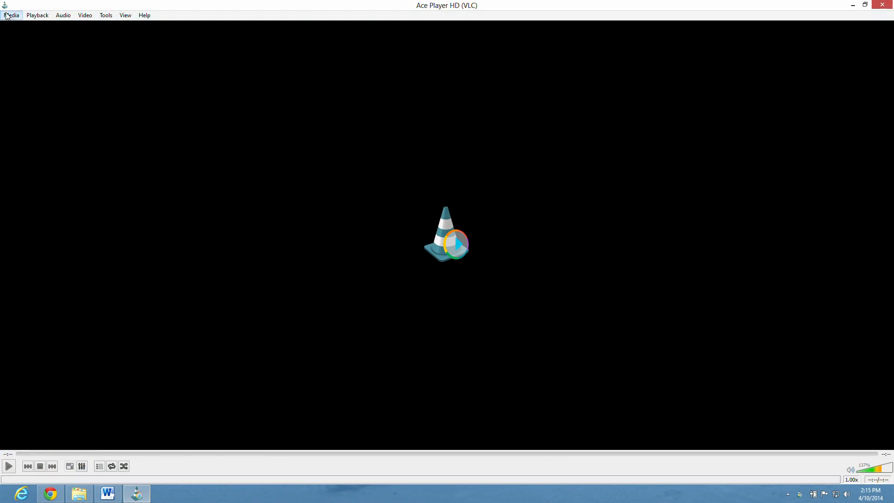
click(10, 15)
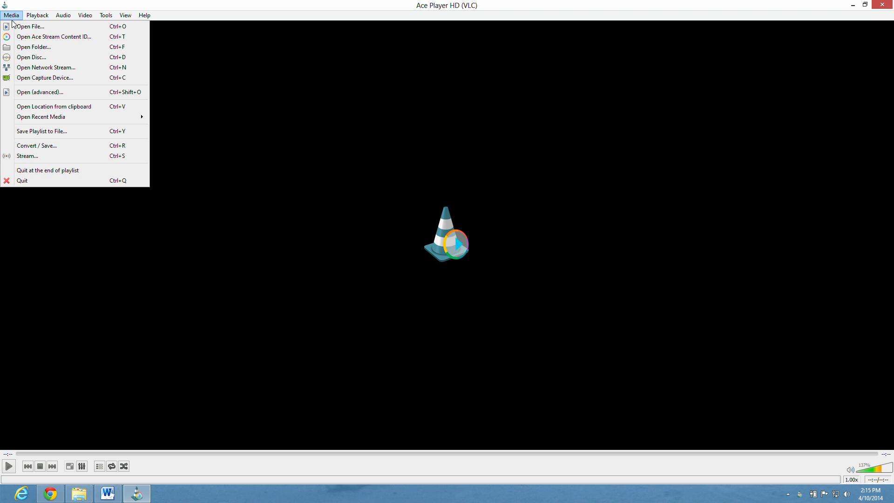
mouse_move(61, 36)
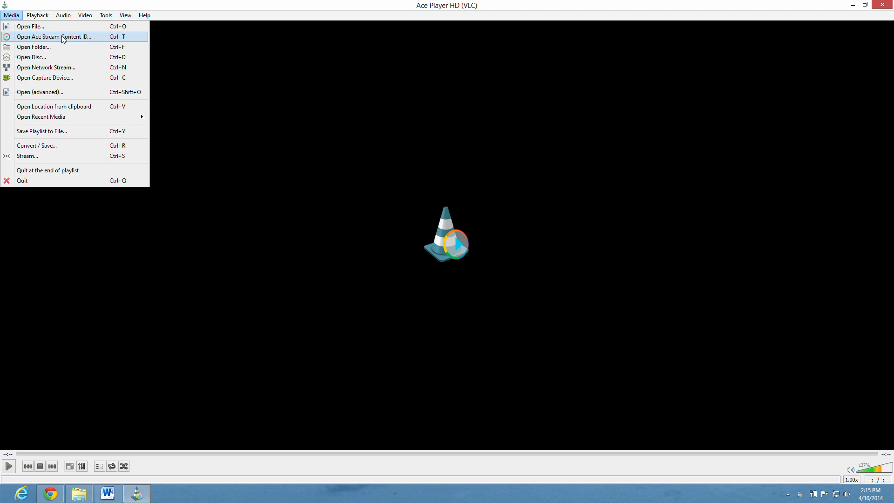
click(53, 36)
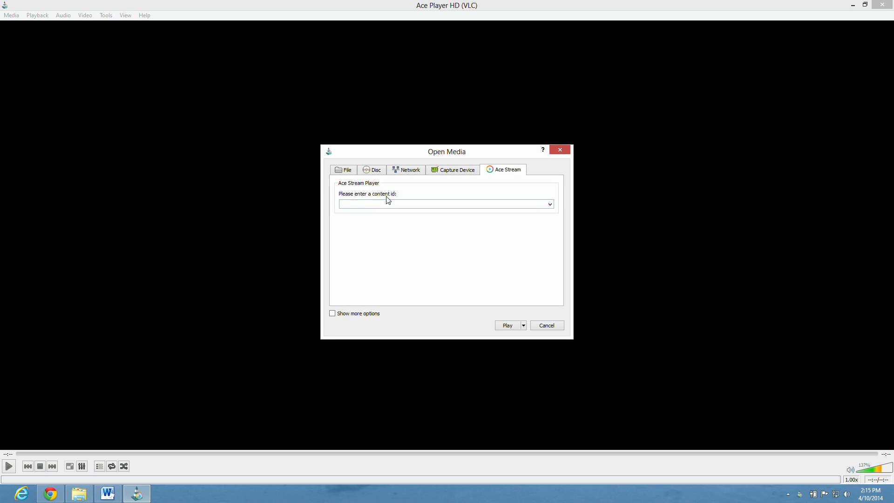
click(445, 203)
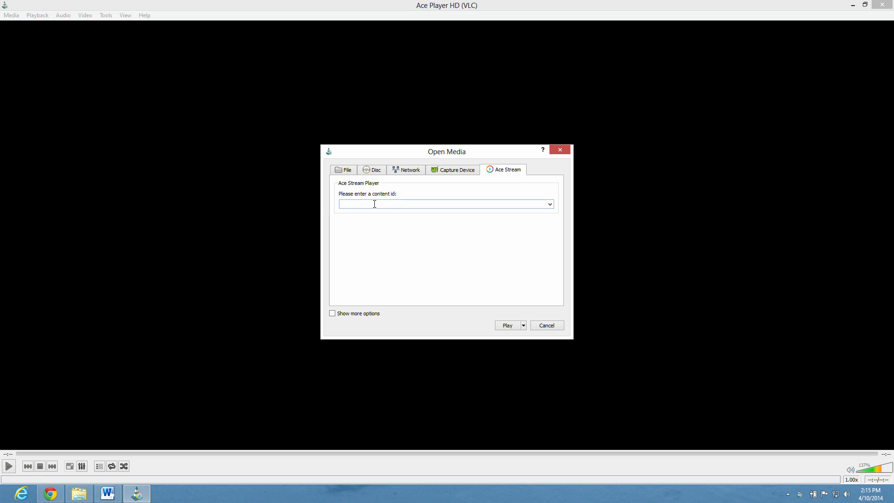
text(2c88a101298f82f8c959bf5a9ab2914e2723b1d6)
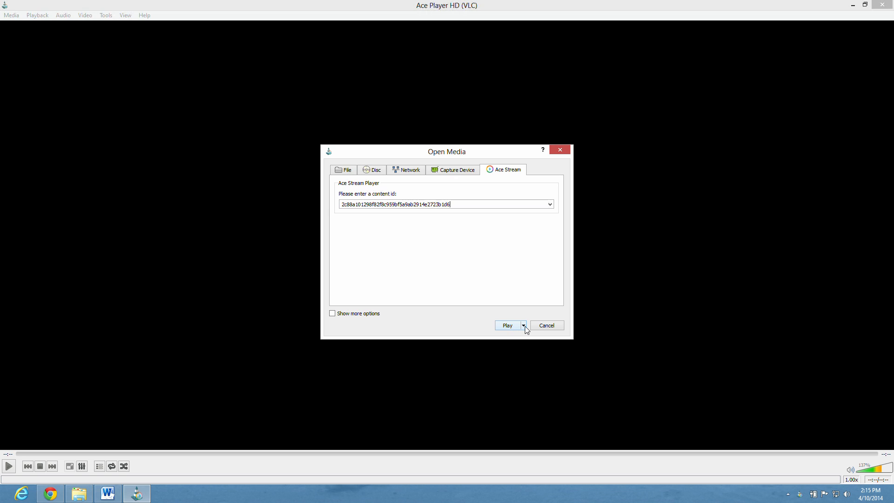
click(523, 325)
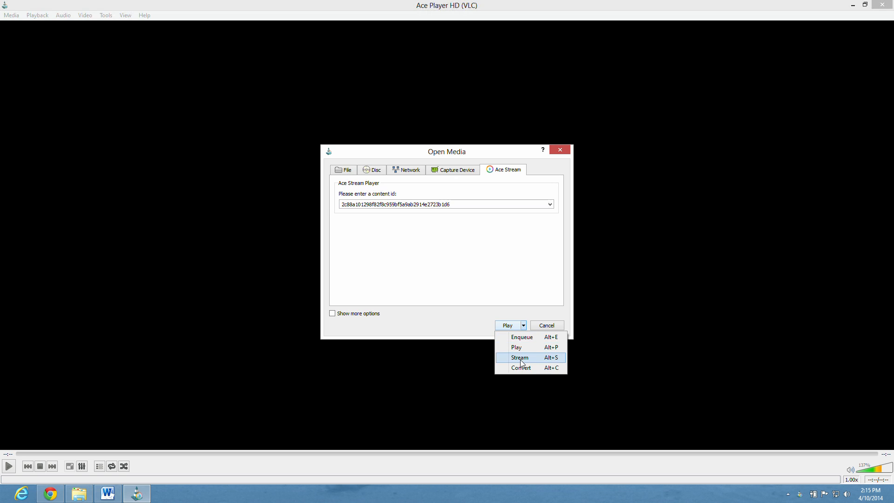
click(519, 358)
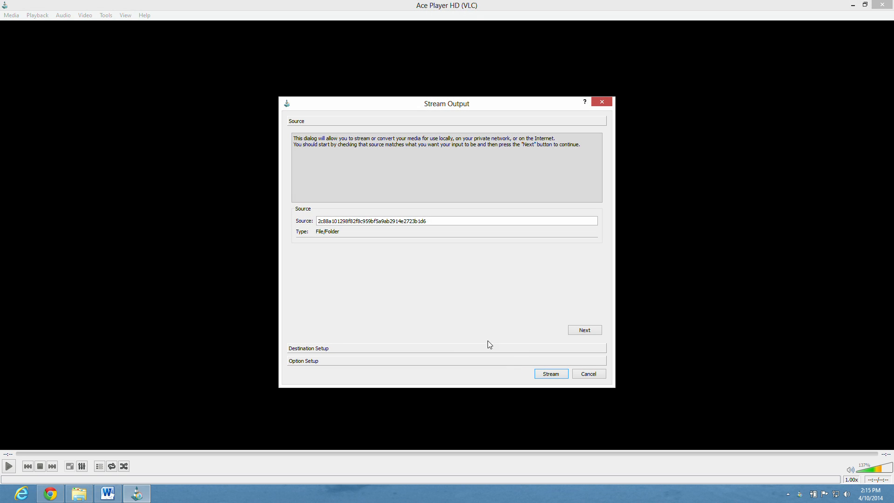
mouse_move(489, 282)
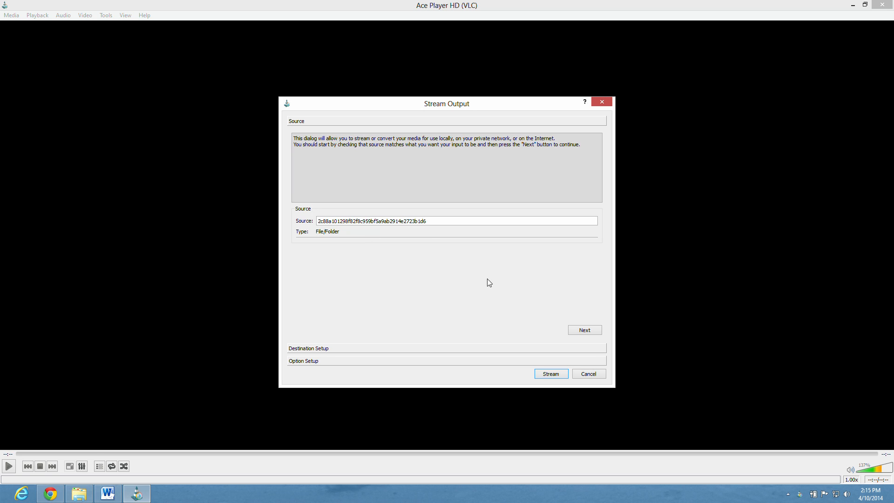
Add an HTTP destination with transcoding and advance to the Option Setup stream string.
click(583, 330)
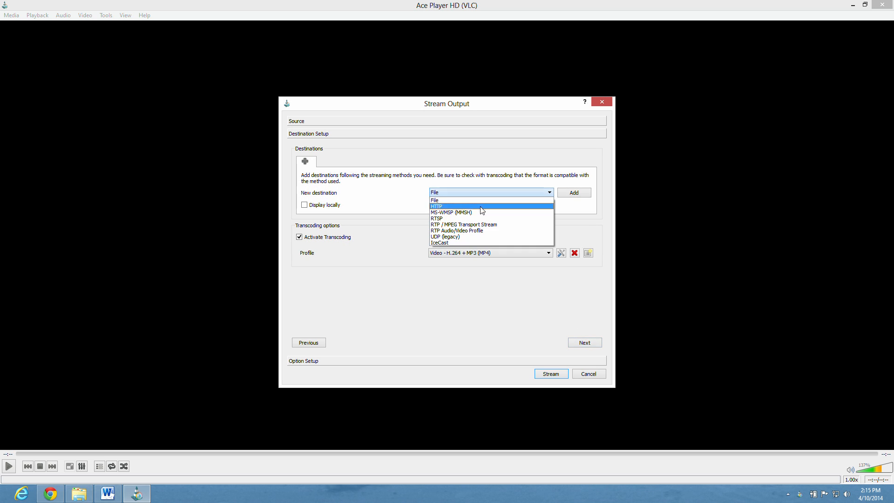
click(437, 206)
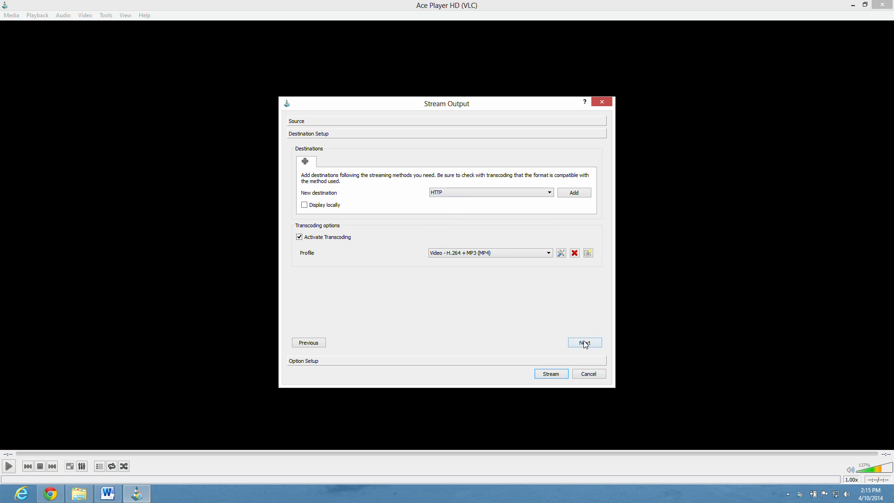
click(584, 342)
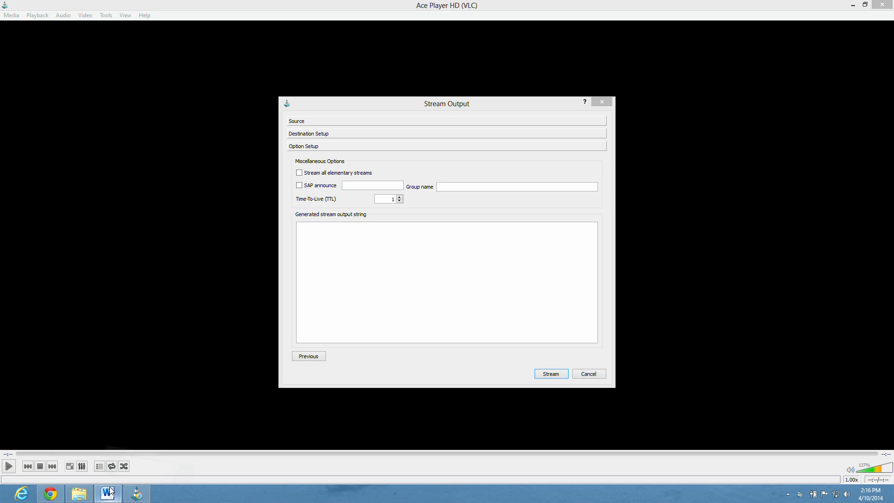
click(107, 493)
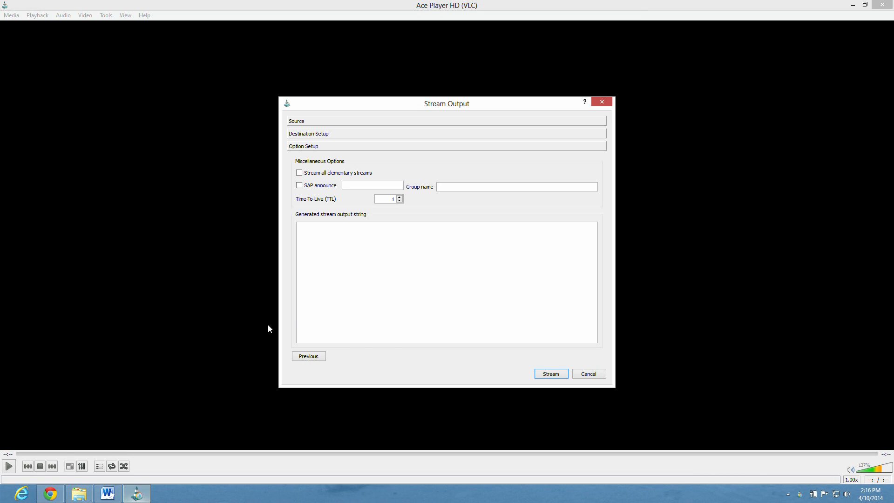
mouse_move(362, 221)
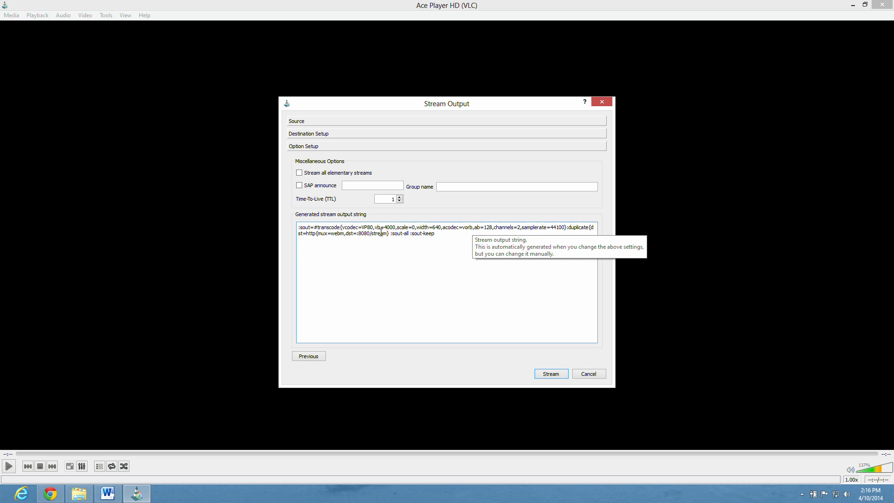
mouse_move(518, 373)
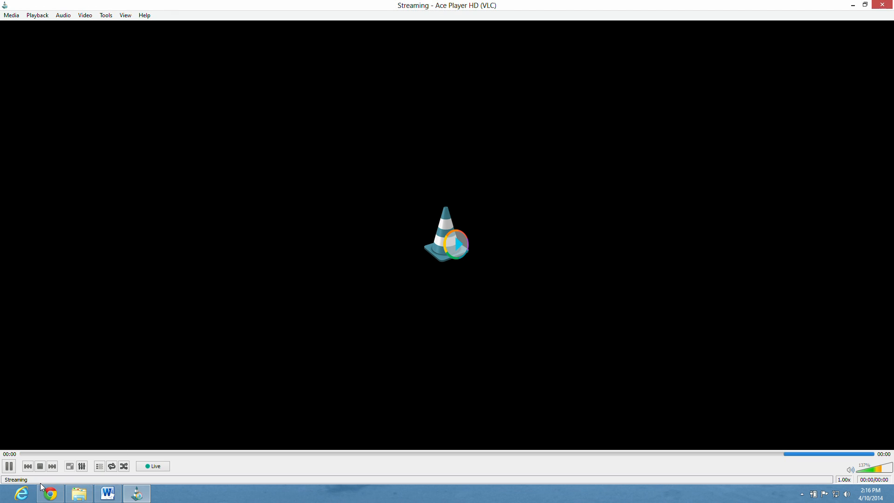
mouse_move(16, 481)
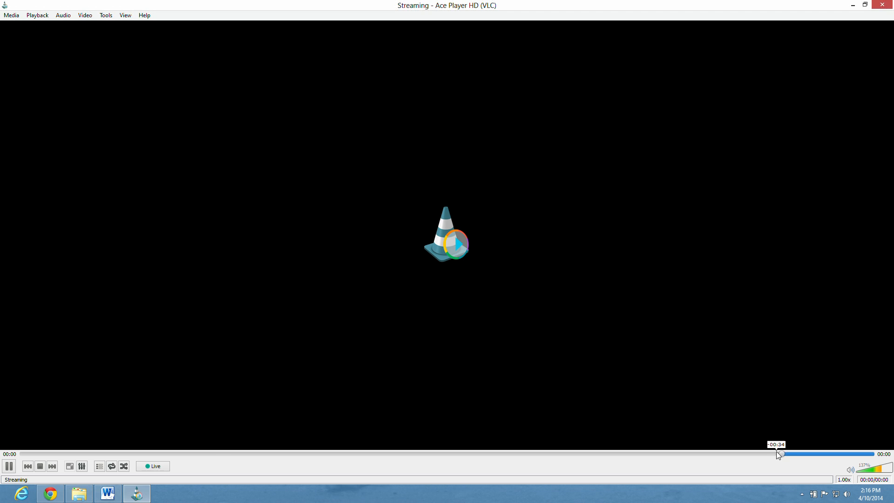
mouse_move(749, 467)
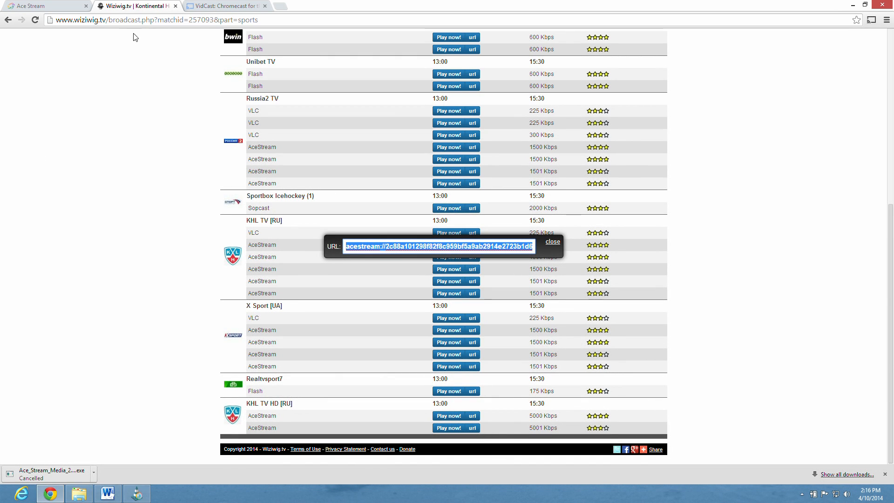
click(222, 6)
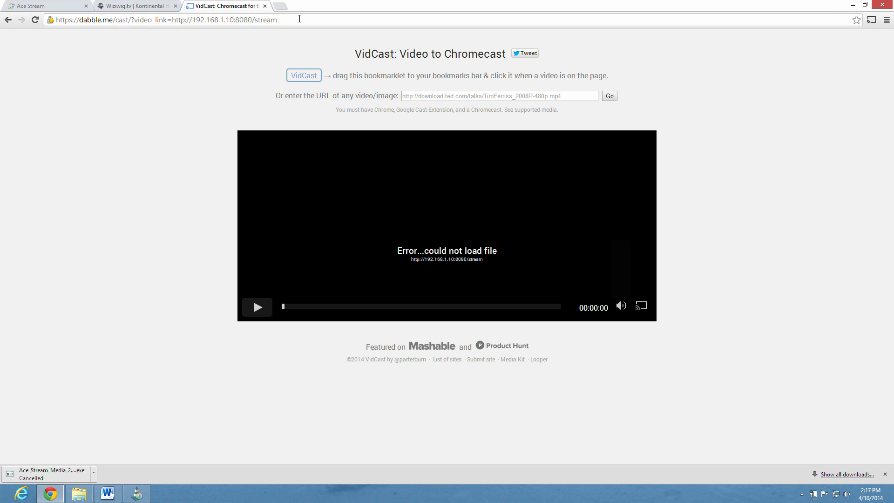
click(34, 19)
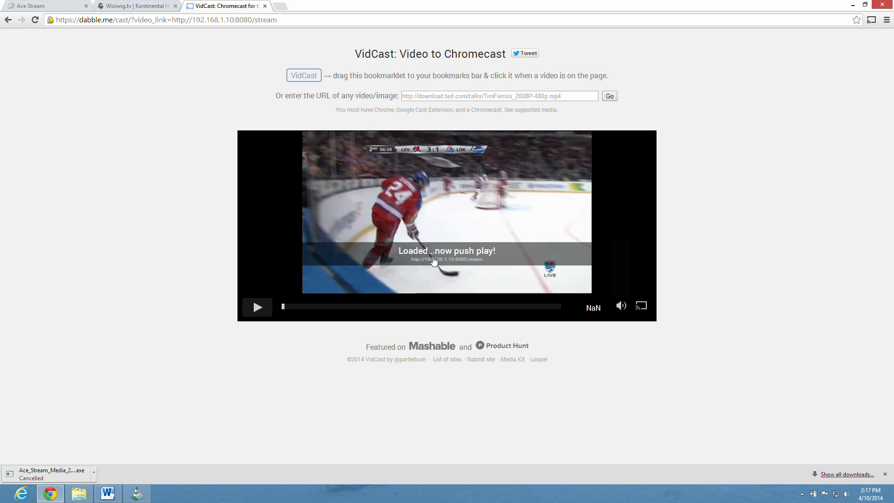
mouse_move(857, 31)
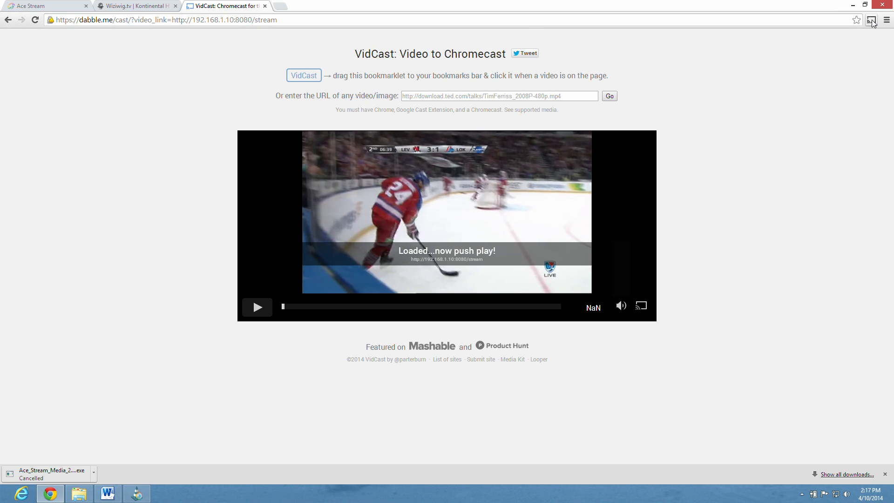
Cast the VidCast tab to the Chromecast through the Google Cast extension.
click(871, 19)
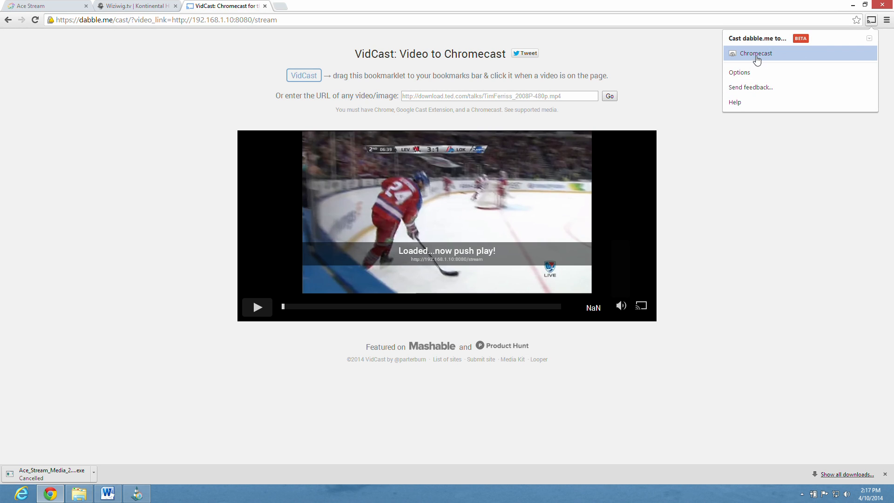
click(754, 53)
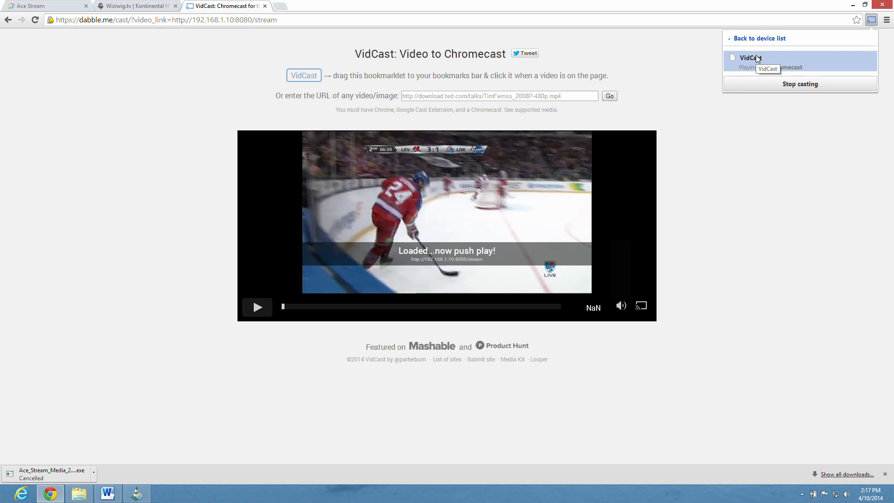
mouse_move(742, 164)
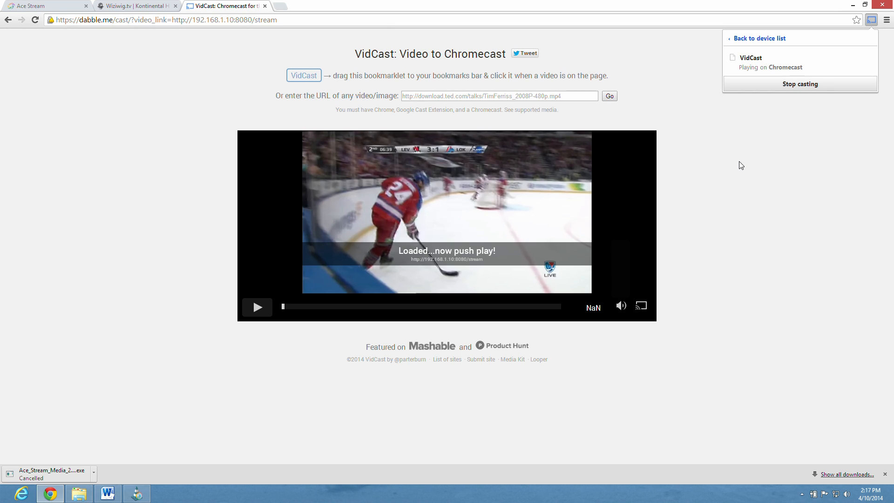
mouse_move(739, 165)
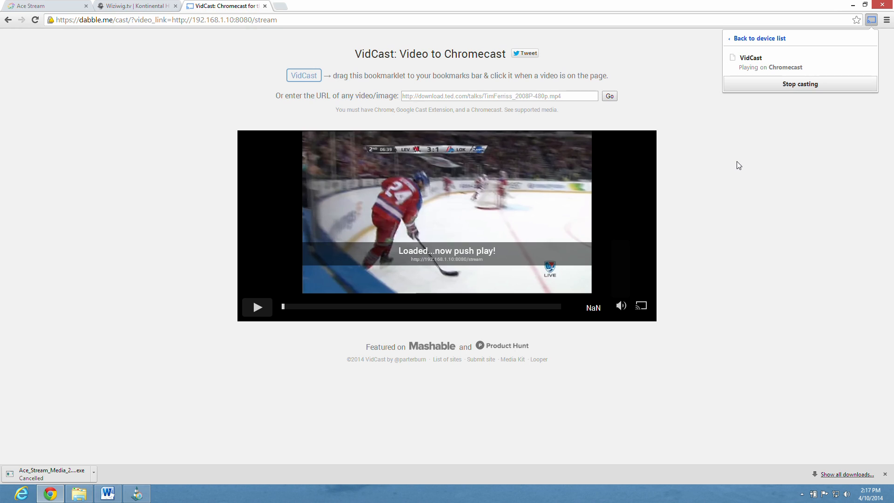